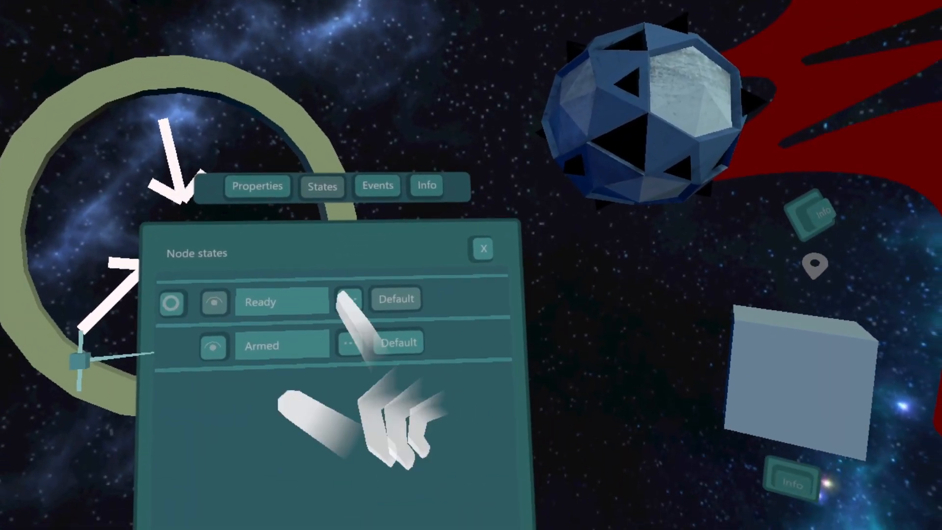
Step: Bring up the interaction settings for the ring's Ready state with its two hotspots
{"action": "left_click", "coordinate": [280, 302]}
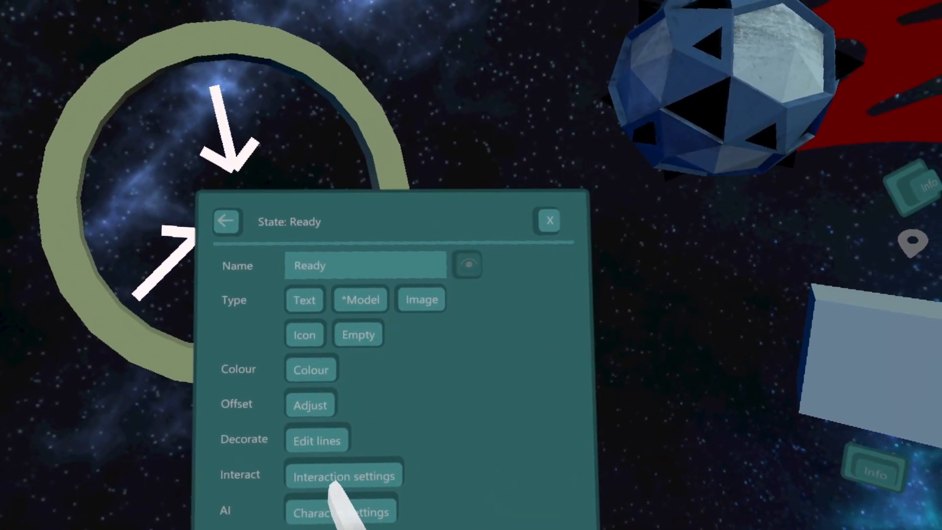
{"action": "left_click", "coordinate": [344, 476]}
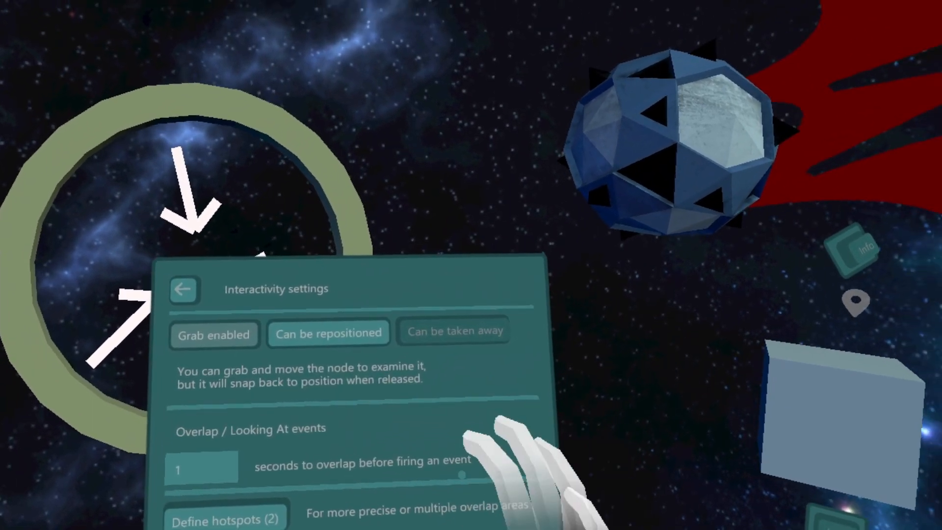
{"action": "left_click", "coordinate": [225, 518]}
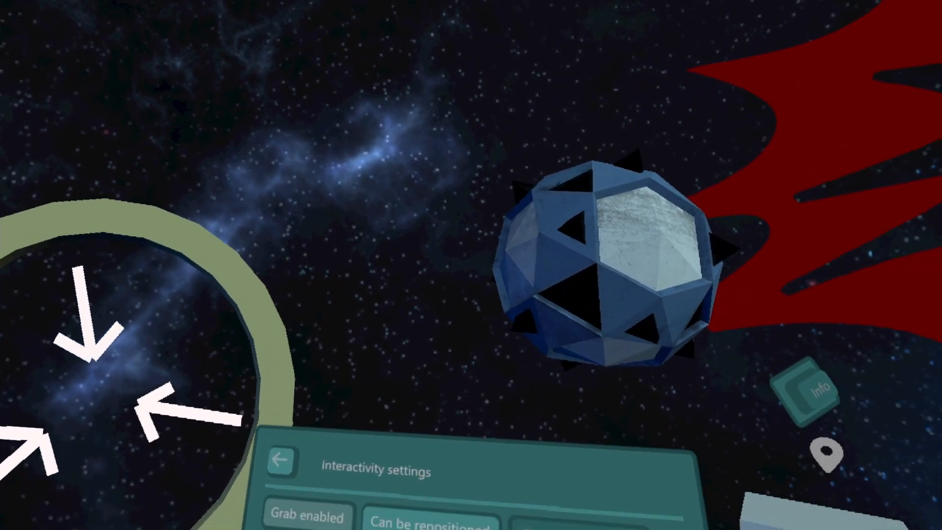
{"action": "left_click", "coordinate": [280, 458]}
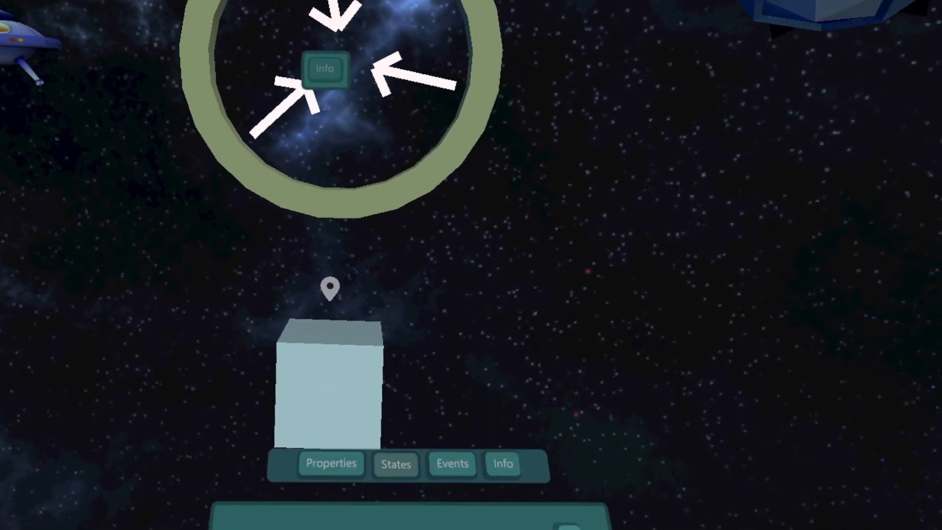
Step: List the cube's states (First state, 2, 3) and enter one state's settings
{"action": "left_click", "coordinate": [395, 463]}
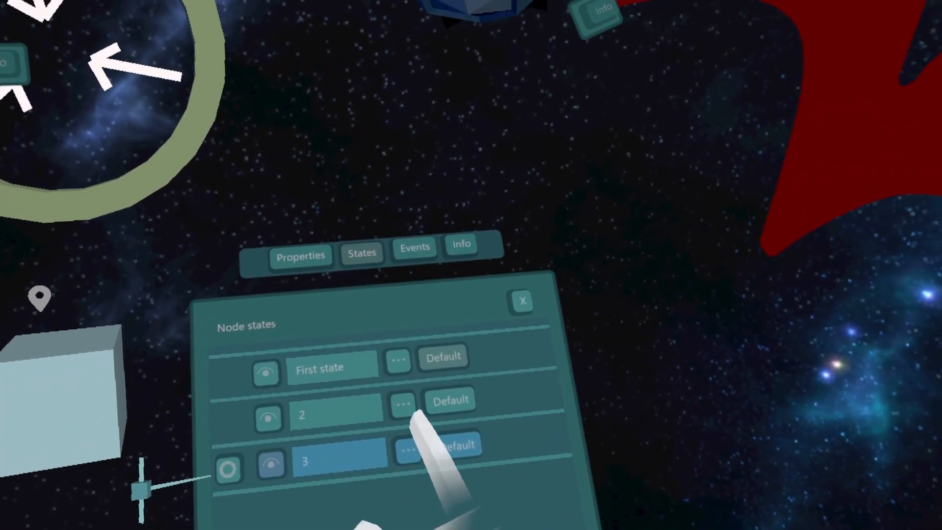
{"action": "left_click", "coordinate": [404, 404]}
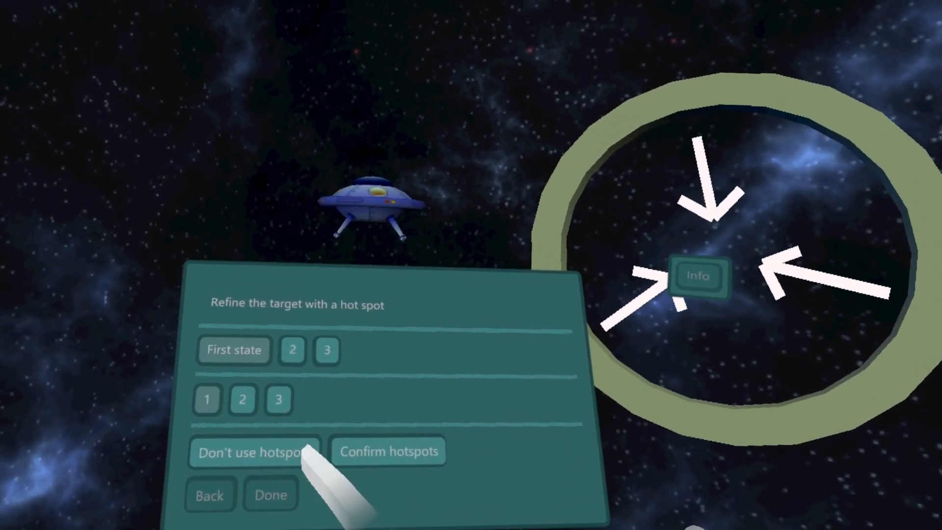
Step: Skip hotspot refinement so the UFO script's action list appears
{"action": "left_click", "coordinate": [254, 451]}
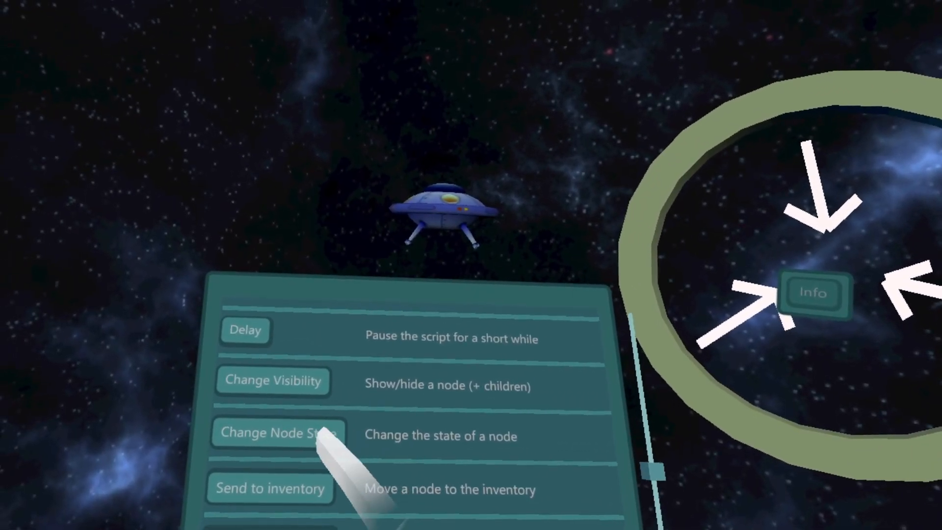
Step: Add a Change Node State action targeting the Space node
{"action": "left_click", "coordinate": [278, 433]}
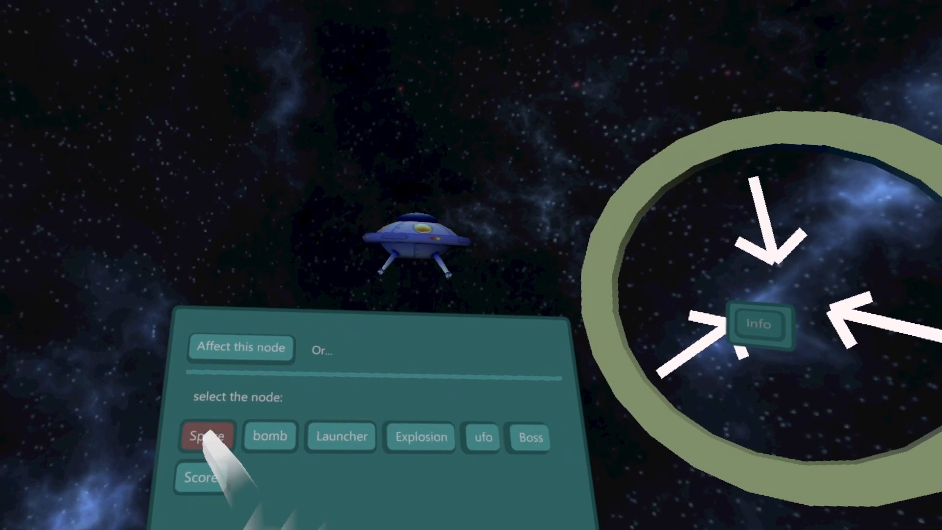
{"action": "left_click", "coordinate": [207, 436]}
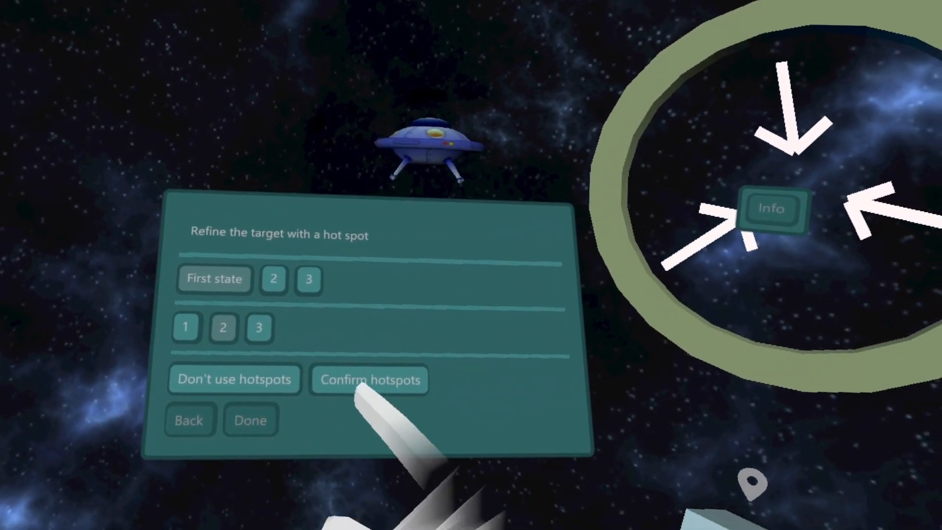
Step: Confirm the chosen Space state and hotspot numbers
{"action": "left_click", "coordinate": [369, 379]}
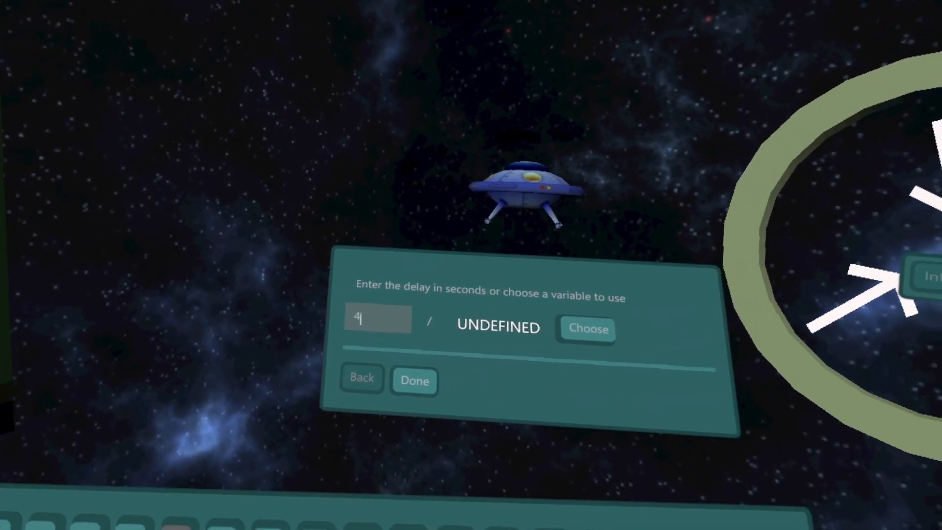
Step: Accept the 4-second delay action in the script
{"action": "left_click", "coordinate": [414, 380]}
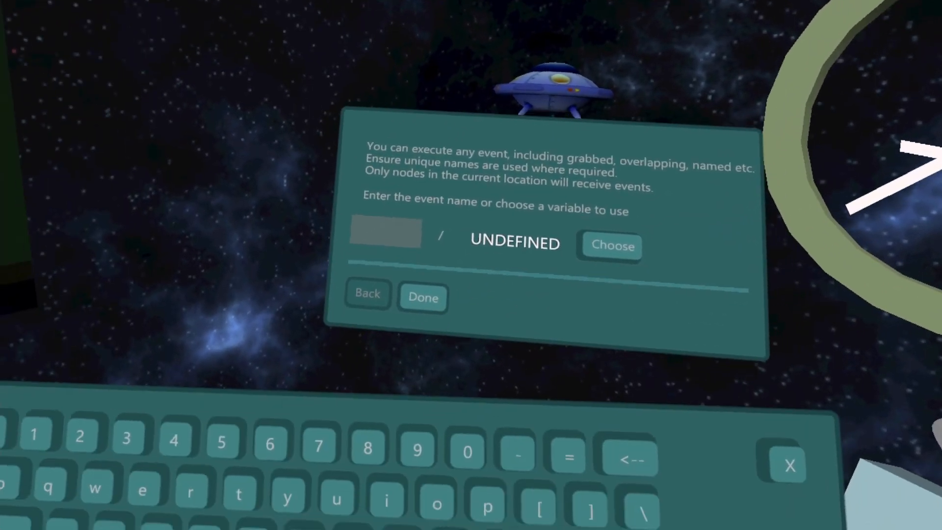
{"action": "type", "text": "flee"}
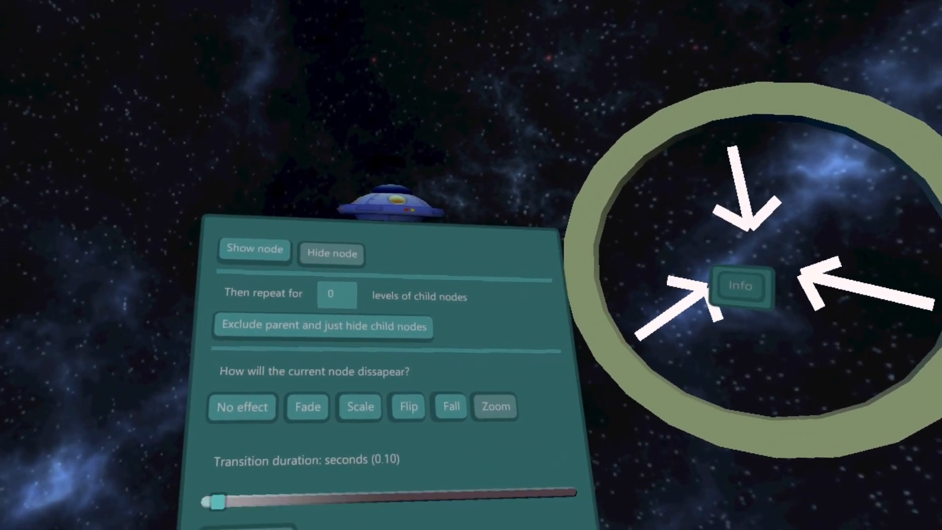
Step: Lengthen the hide transition to about 3.05 seconds
{"action": "left_click_drag", "start_coordinate": [217, 502], "coordinate": [382, 477]}
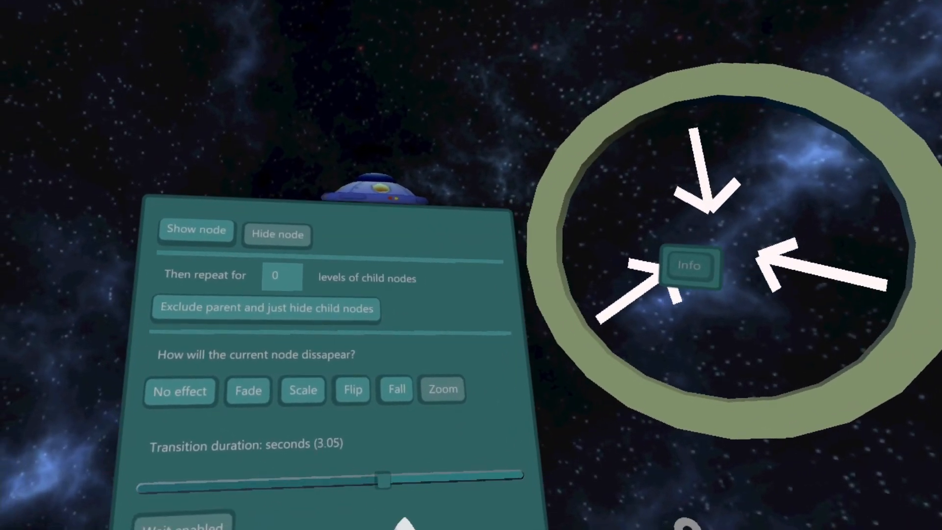